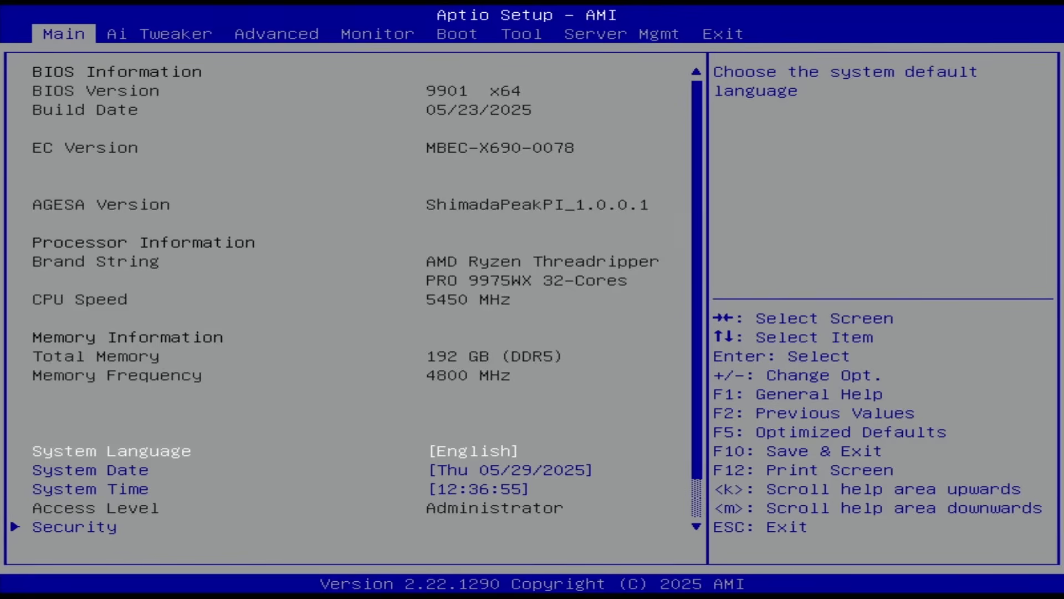
Step: Set Ai Overclock Tuner to EXPO, loading the DDR5-7600 memory profile
click(160, 33)
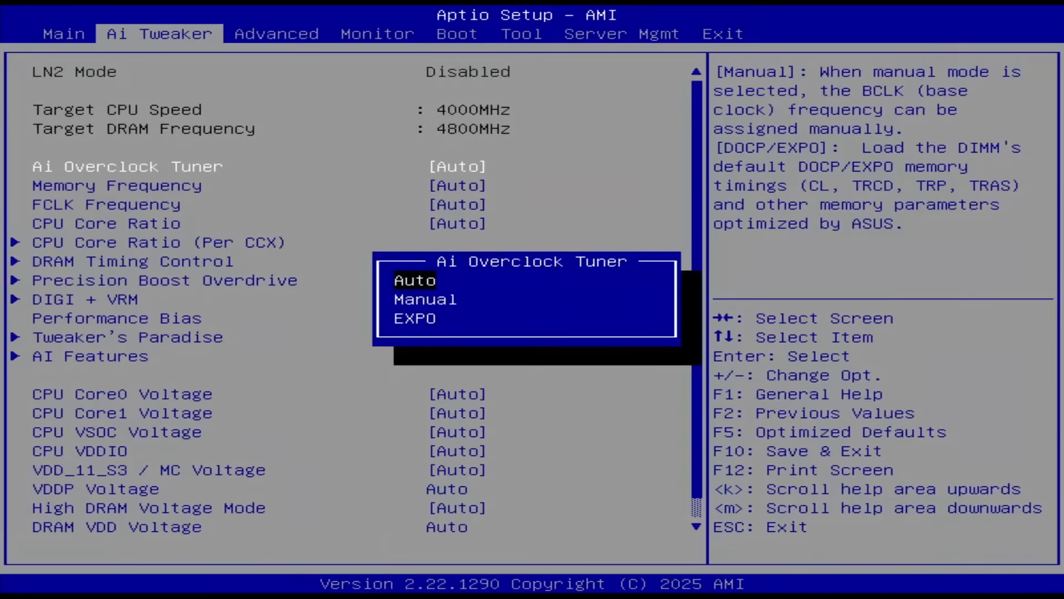
click(414, 318)
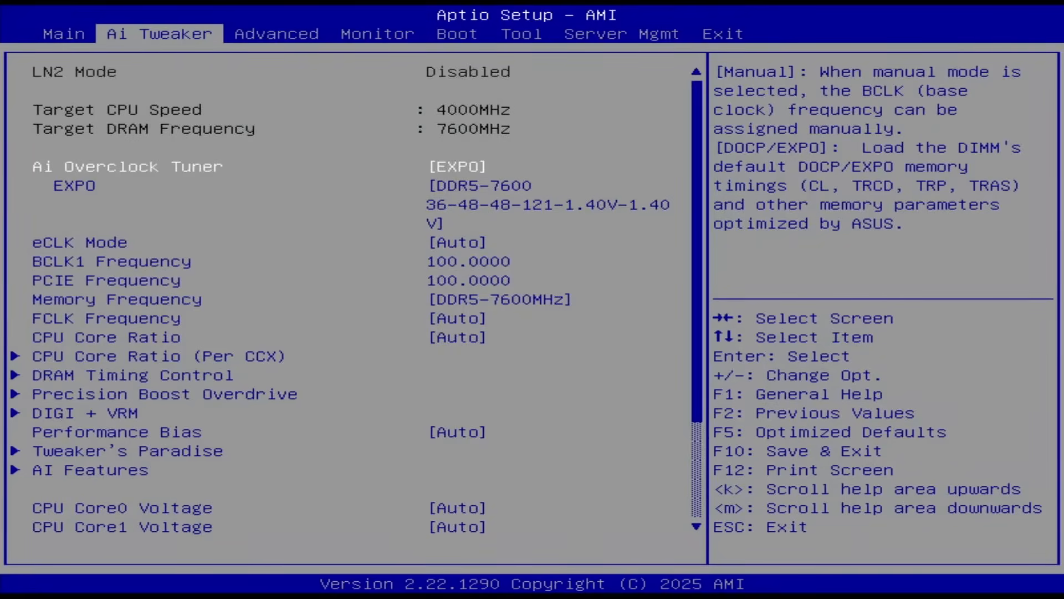
Step: Enter the Precision Boost Overdrive page and bring up its mode list
click(276, 33)
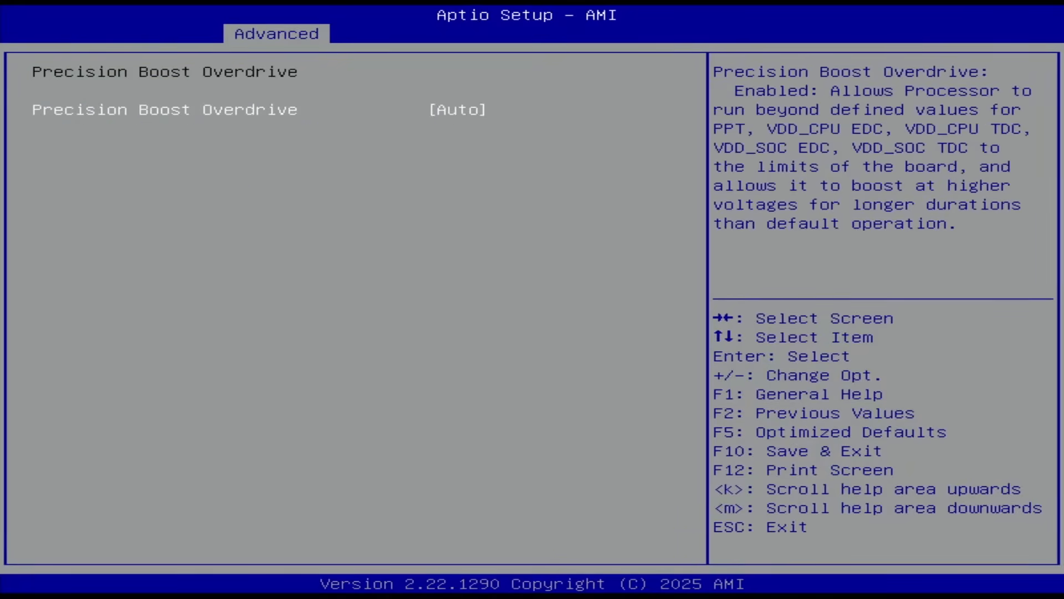
click(464, 109)
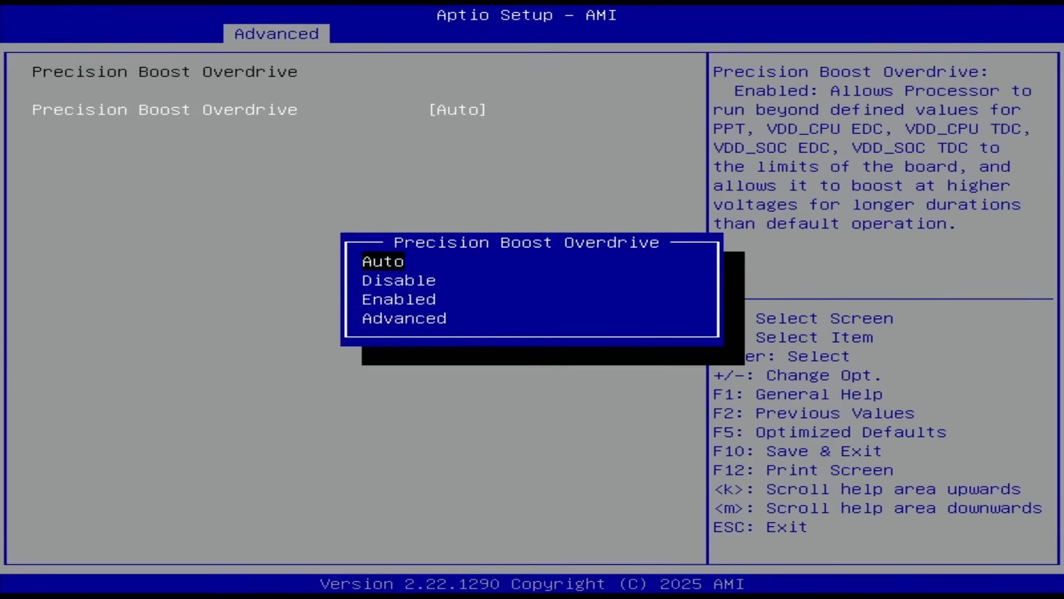
Step: Set Precision Boost Overdrive to Advanced and pick a manual overdrive scalar multiplier
click(405, 318)
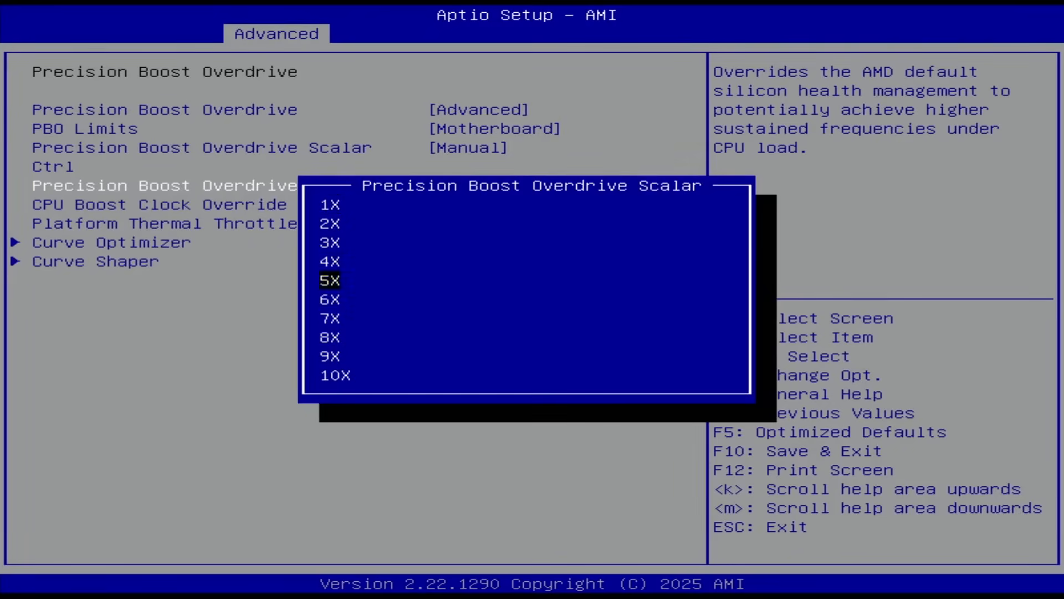
click(330, 374)
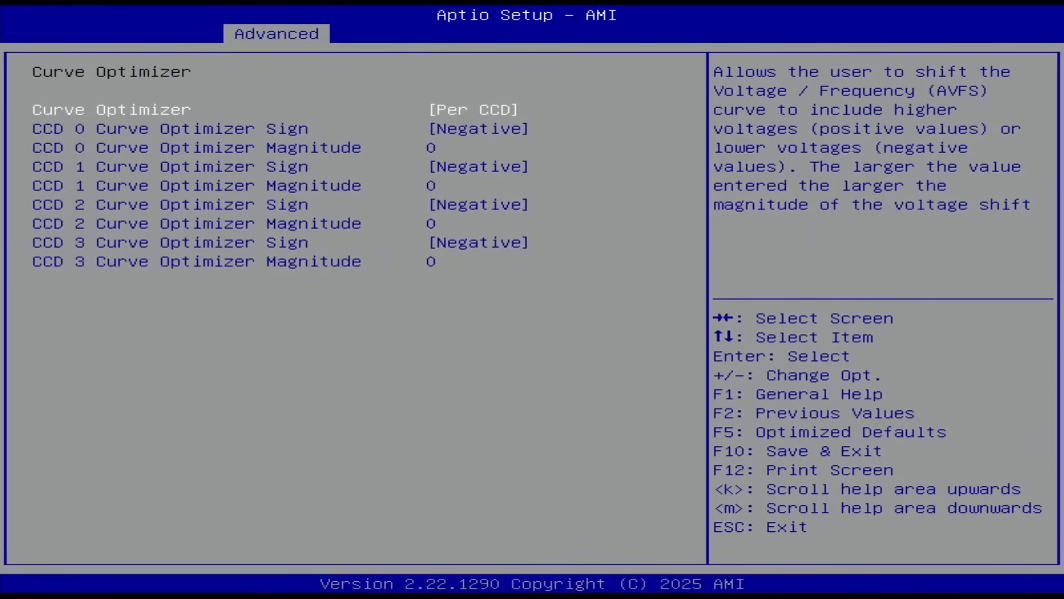
Step: Move to the CCD 0 Curve Optimizer Sign setting
key(Down)
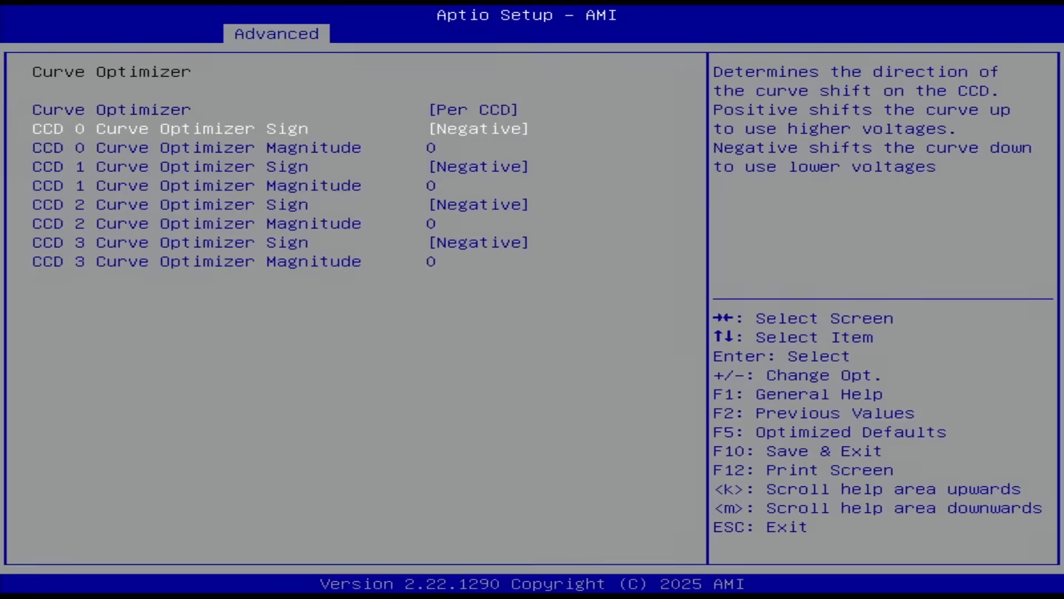
Step: Enter the CCD curve optimizer magnitudes, ending with 40 for CCD 3, and raise save-and-exit
key(Down)
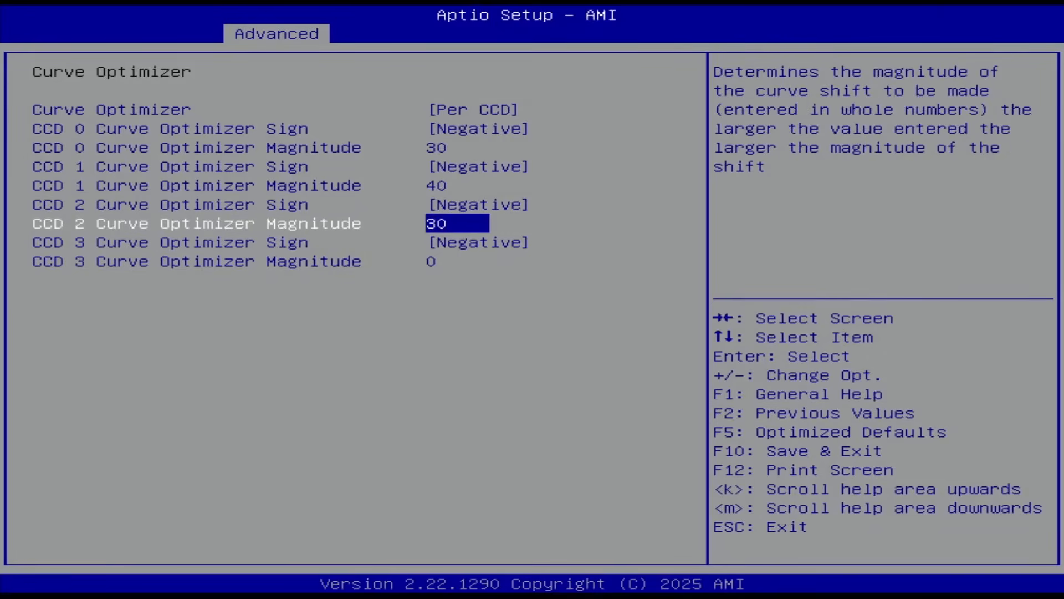
key(Down)
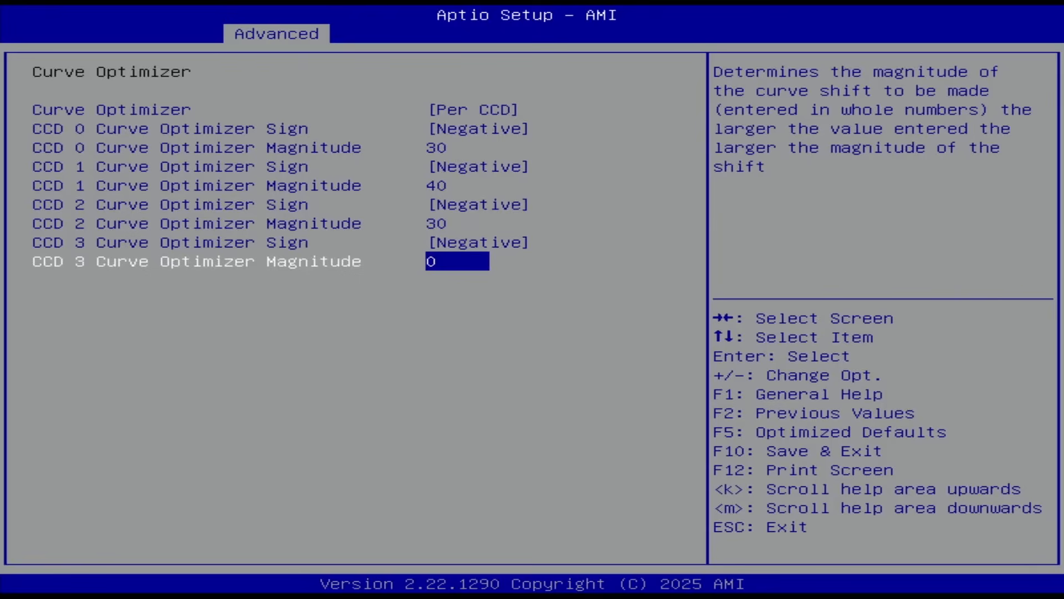
text(40)
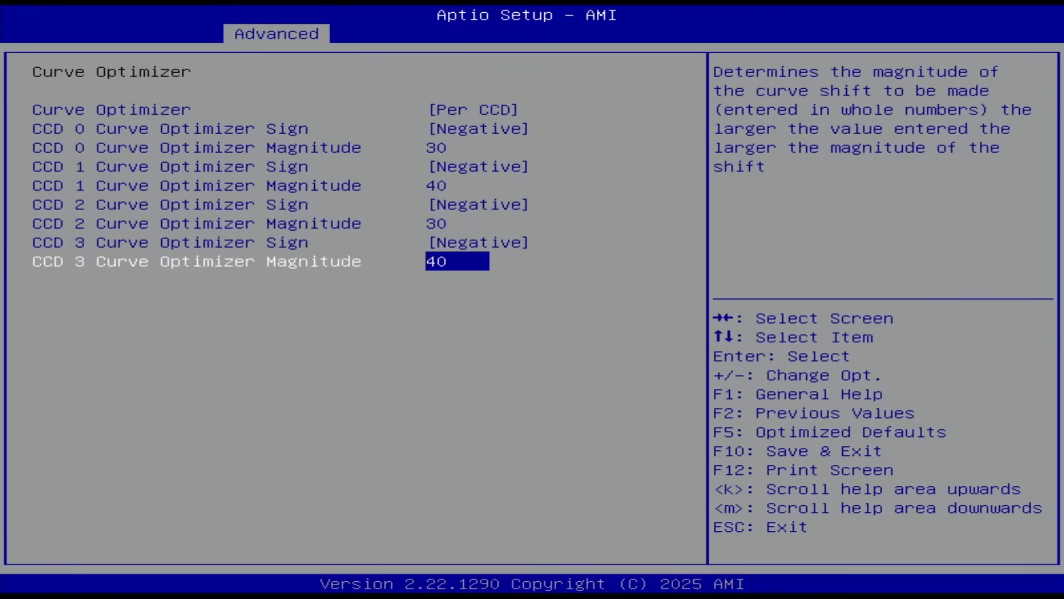
key(F10)
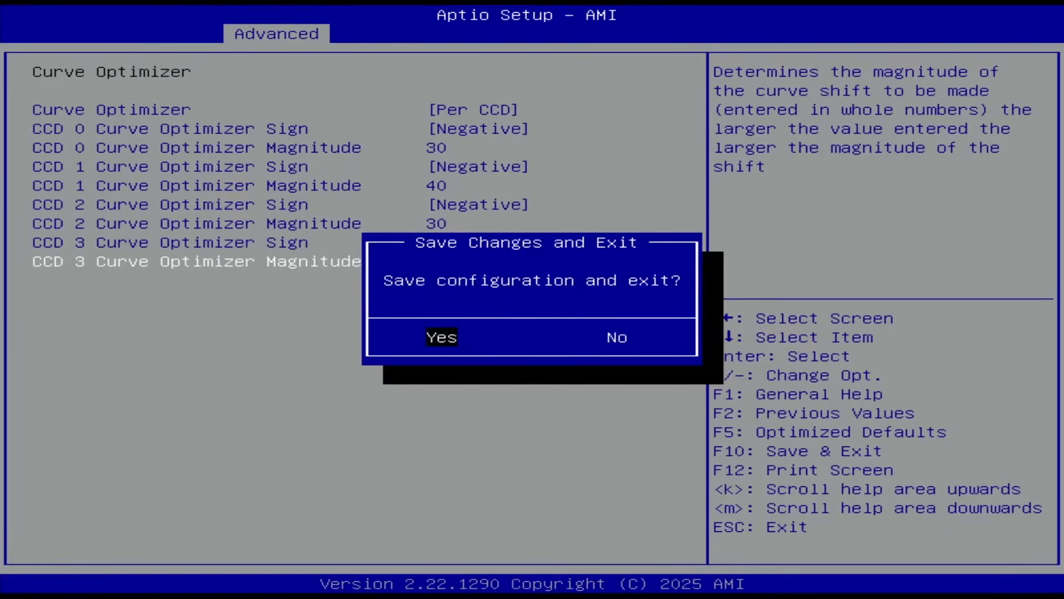
Step: Confirm saving the BIOS changes and exit setup
click(442, 336)
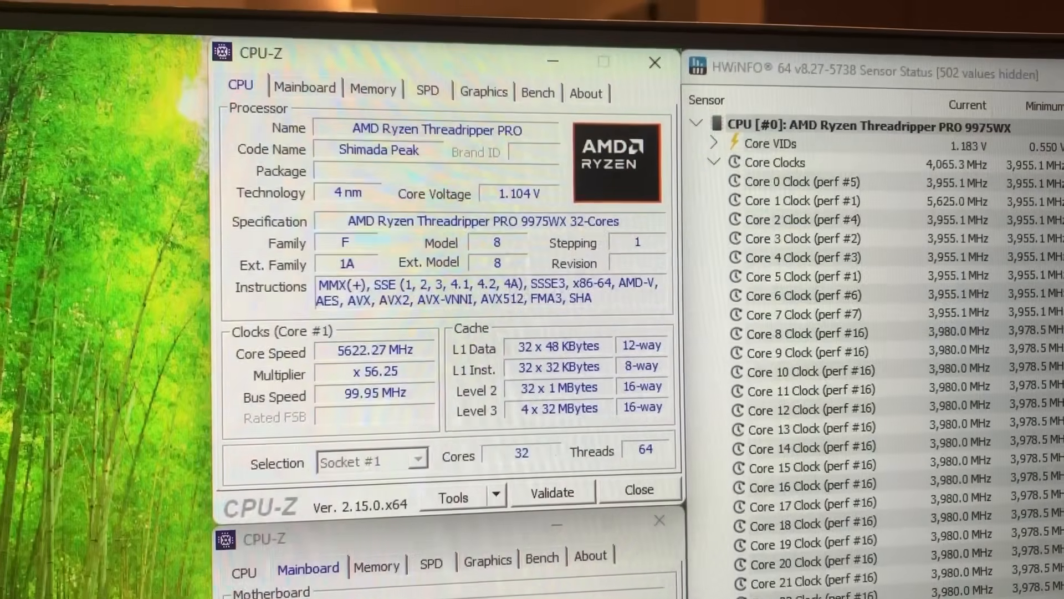